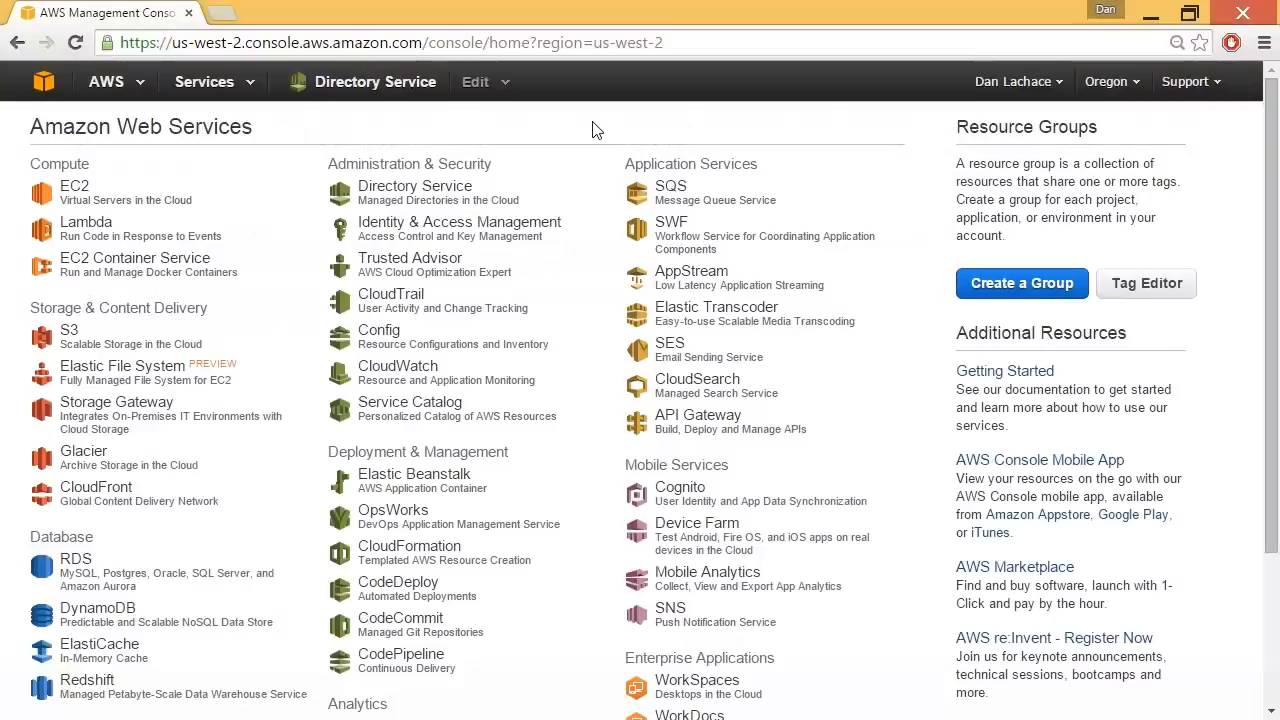
{"action": "mouse_move", "coordinate": [896, 160]}
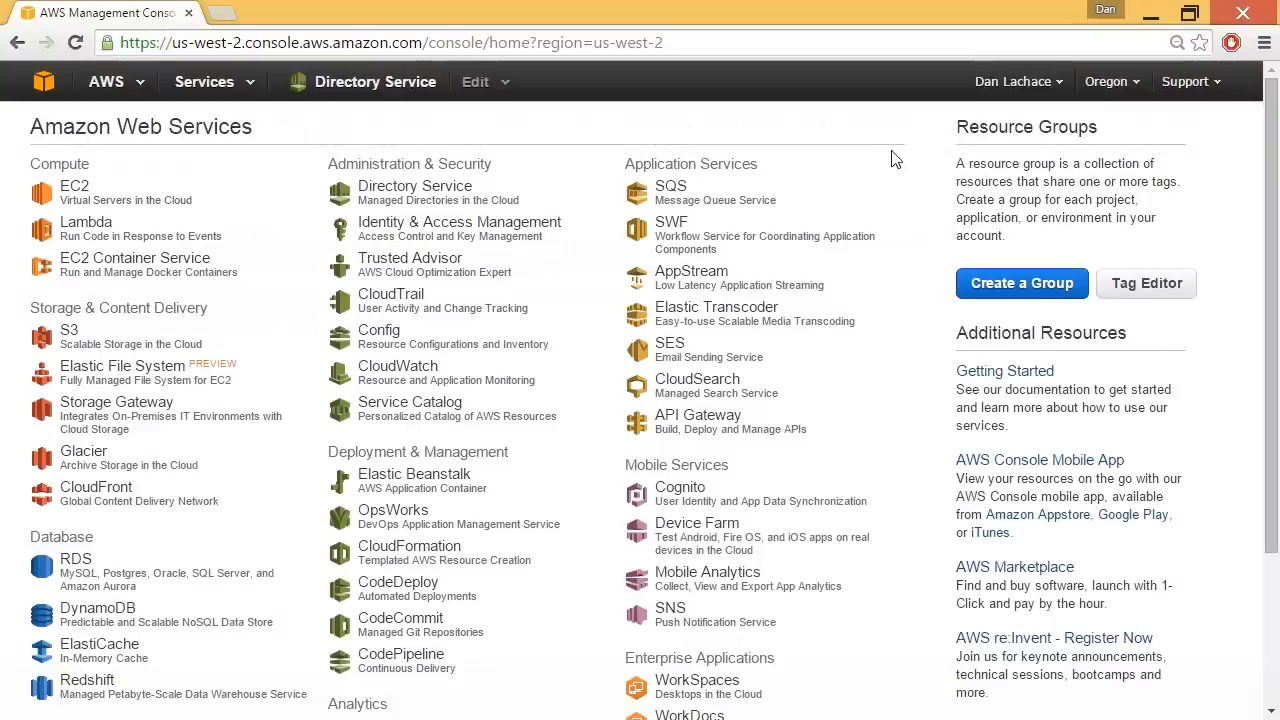
Open the Data Pipeline service from the AWS console home page.
{"action": "scroll", "scroll_direction": "down", "scroll_amount": 3}
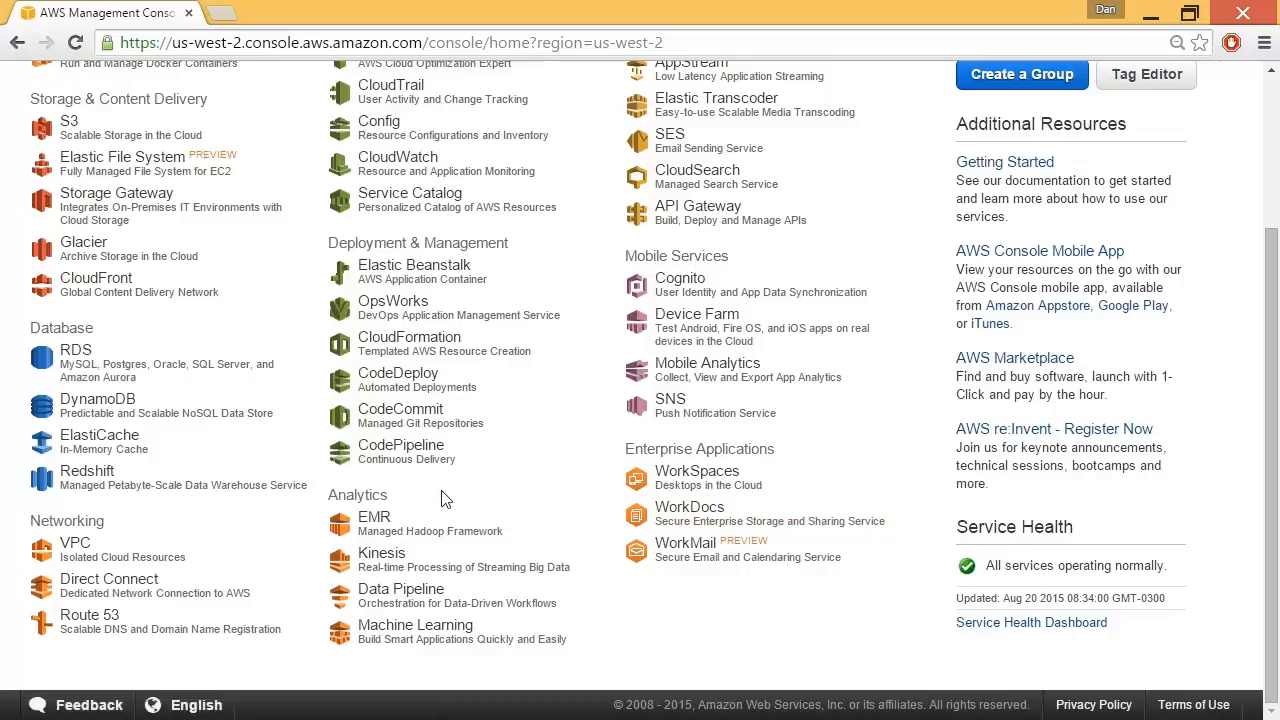
{"action": "mouse_move", "coordinate": [400, 588]}
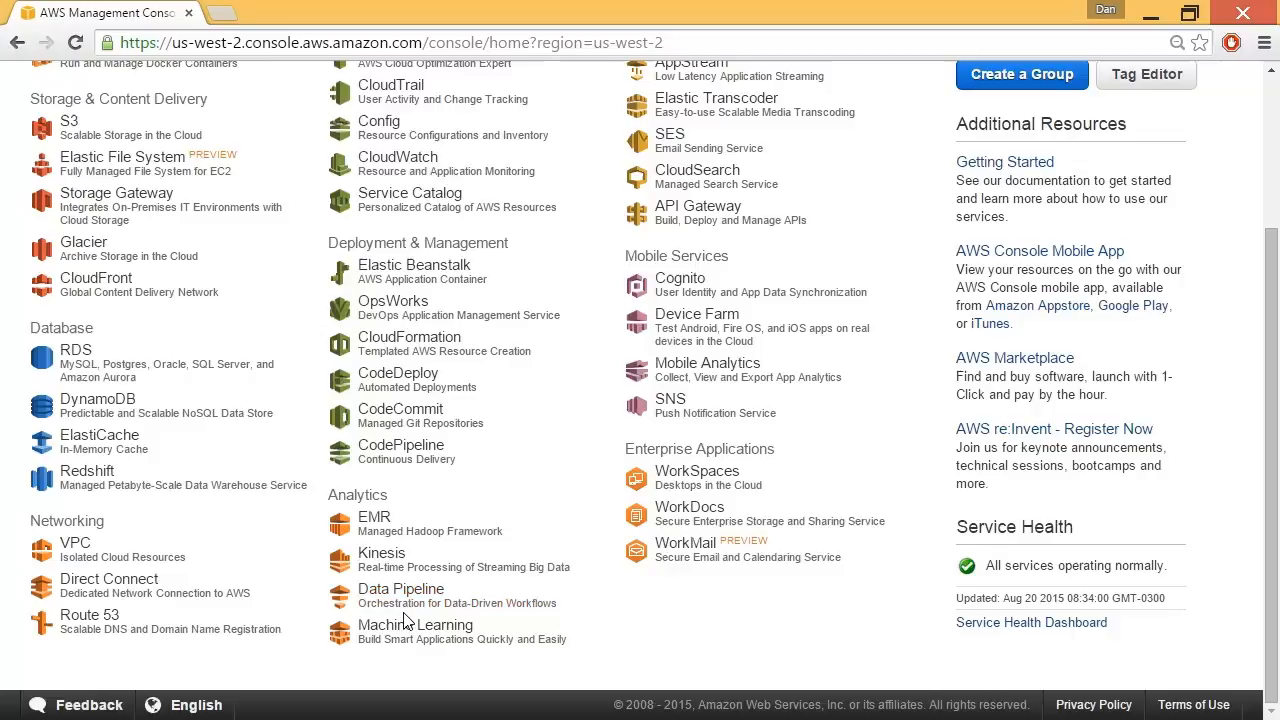
{"action": "mouse_move", "coordinate": [490, 620]}
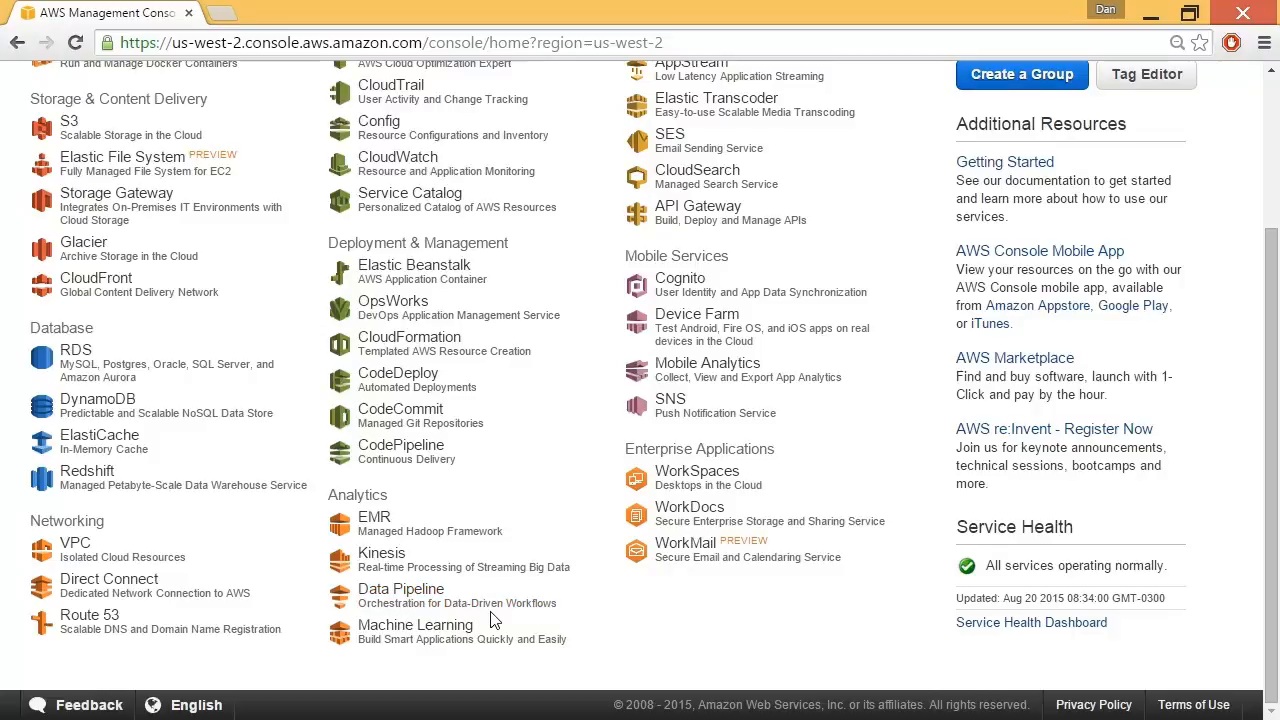
{"action": "left_click", "coordinate": [400, 588]}
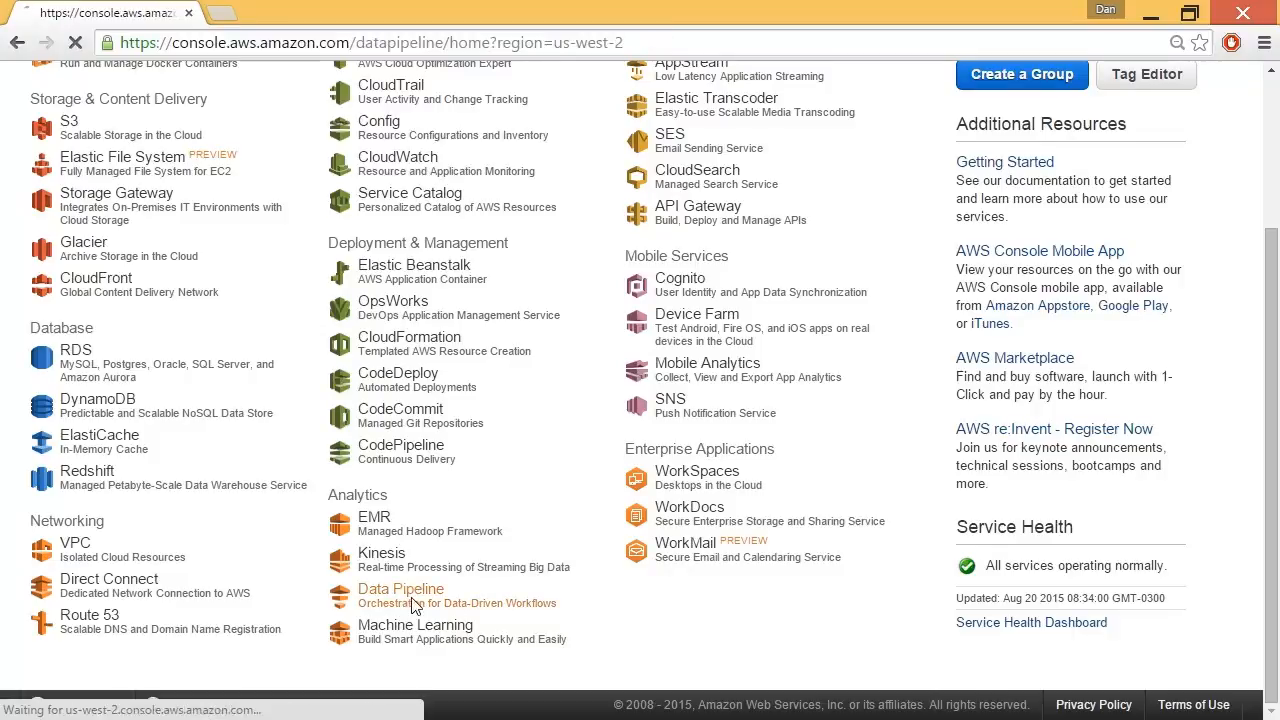
Start creating a new pipeline from the List Pipelines page.
{"action": "left_click", "coordinate": [400, 588]}
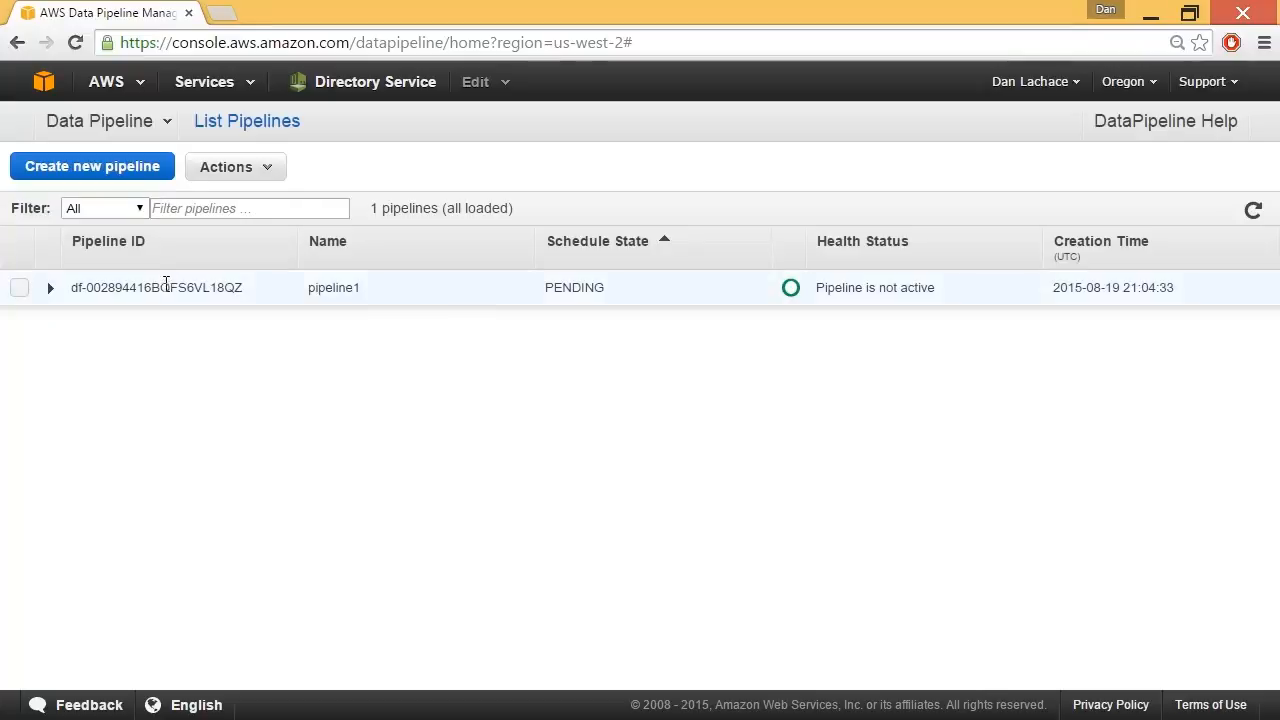
{"action": "mouse_move", "coordinate": [212, 348]}
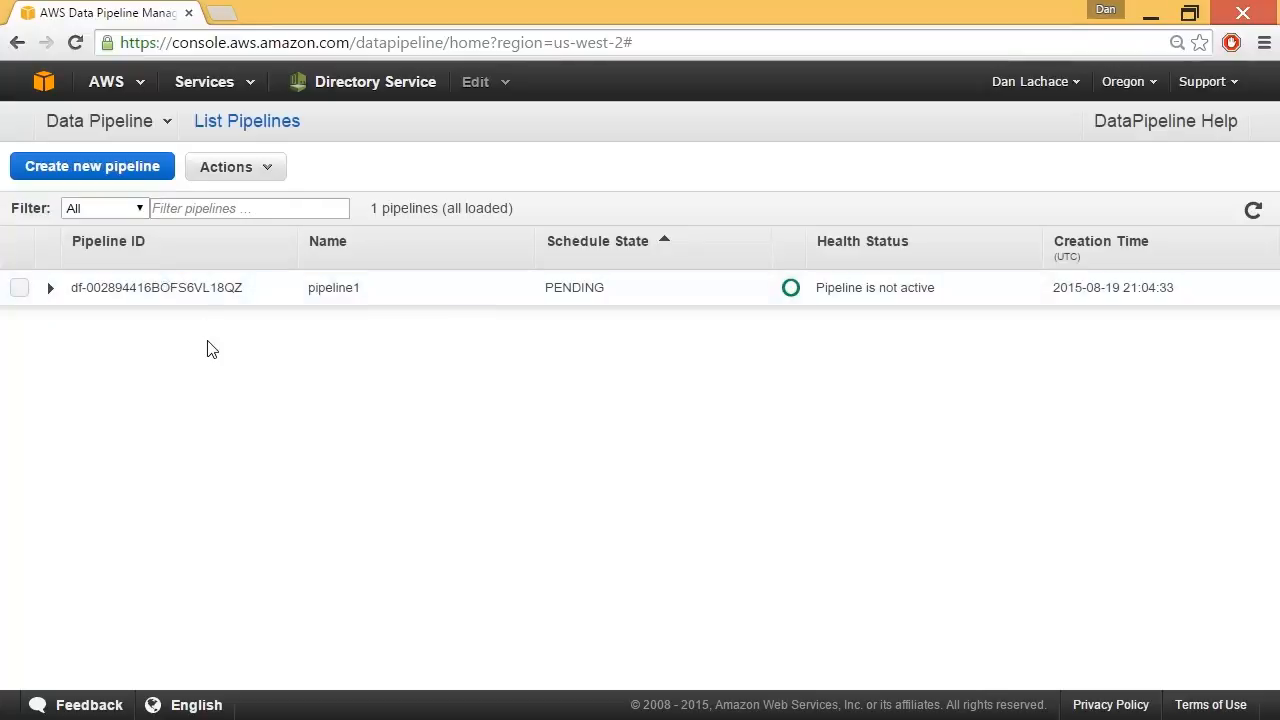
{"action": "left_click", "coordinate": [92, 166]}
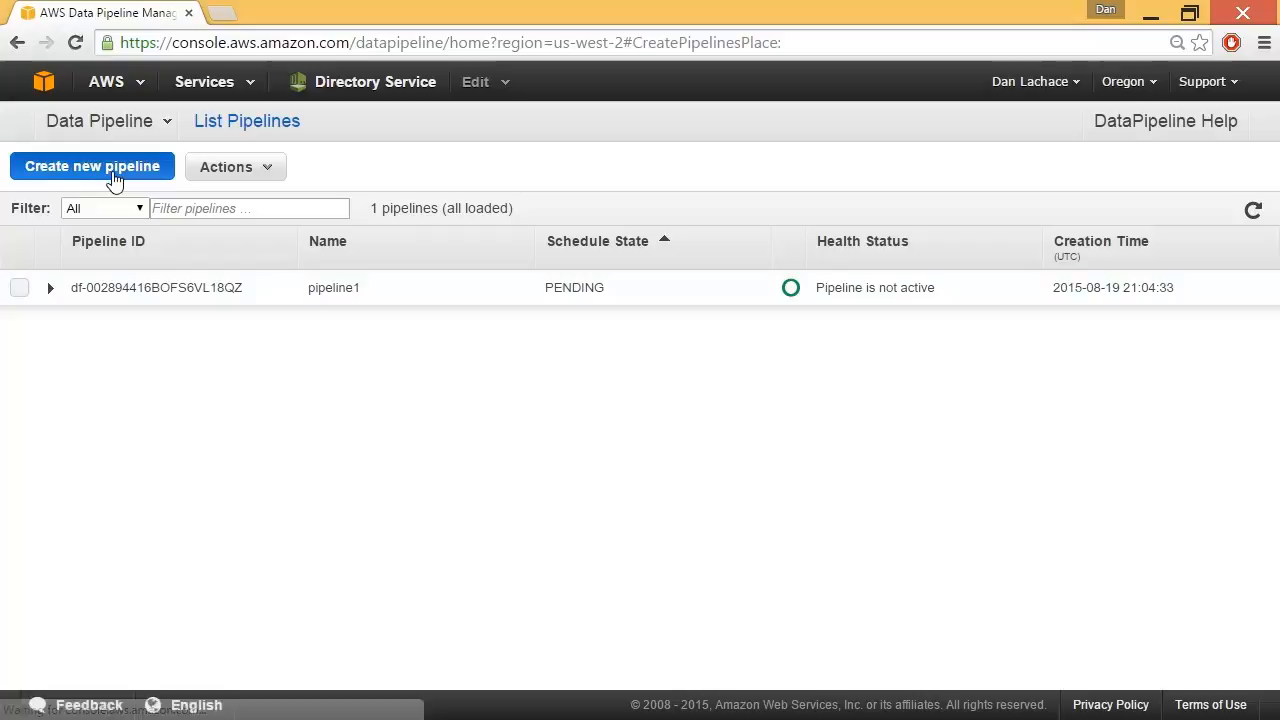
Name the new pipeline 'MySQL changes before app testing'.
{"action": "left_click", "coordinate": [92, 166]}
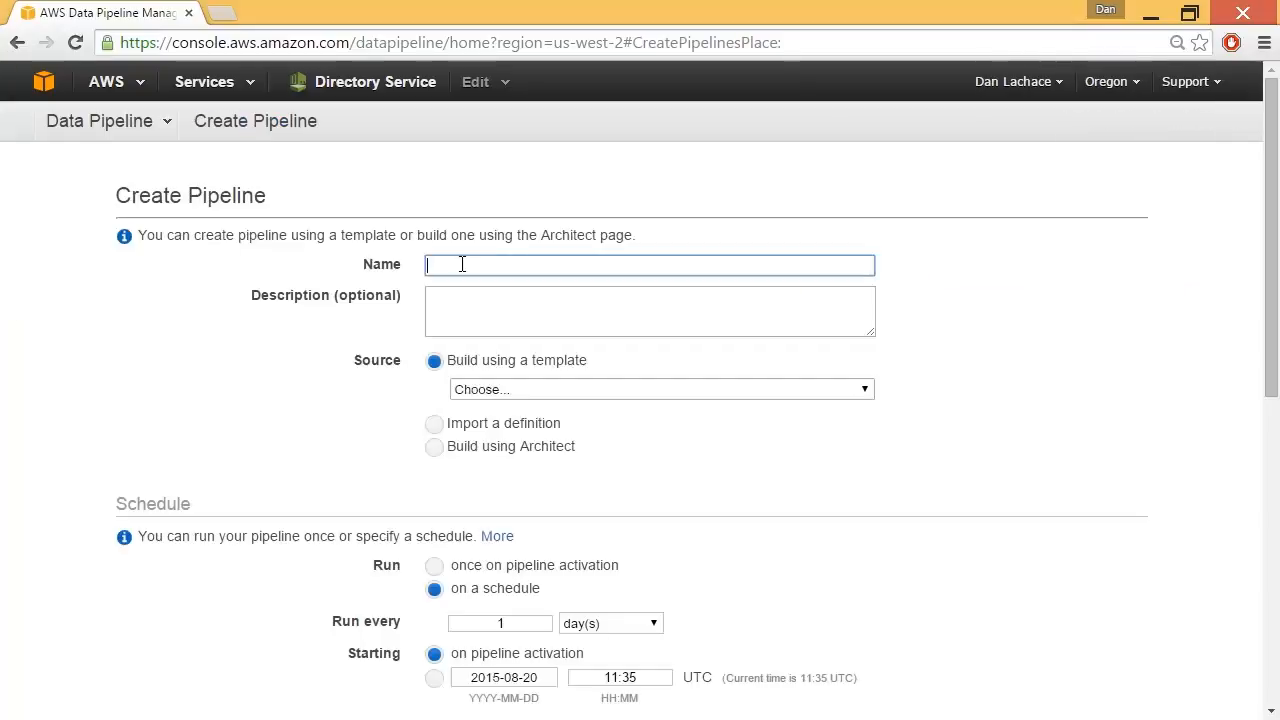
{"action": "type", "text": "MySQL changes before app testing"}
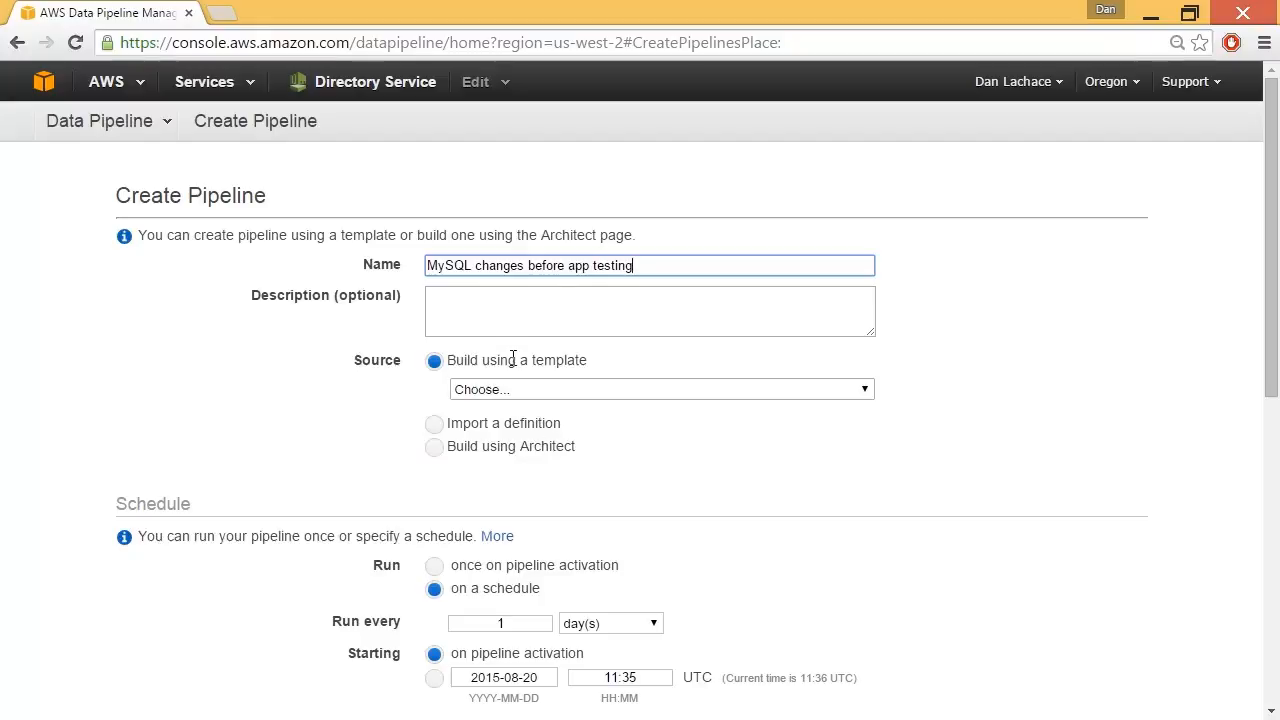
{"action": "left_click", "coordinate": [660, 388]}
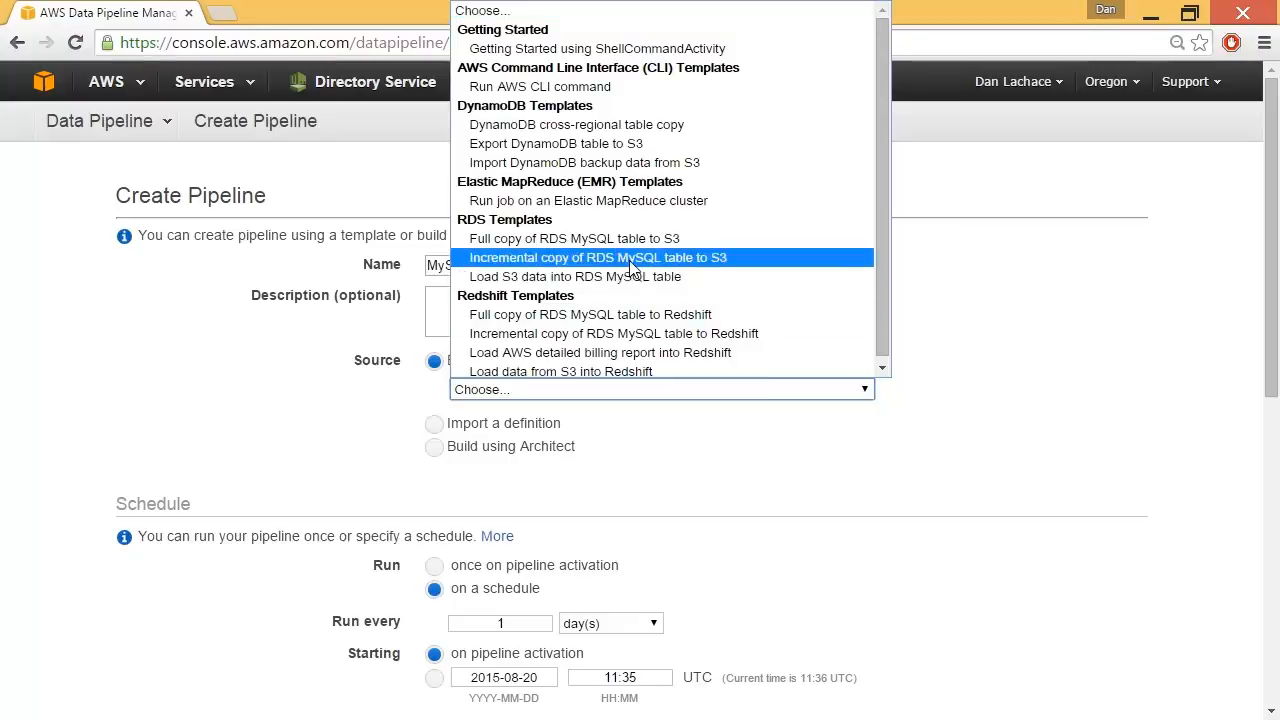
{"action": "mouse_move", "coordinate": [708, 264]}
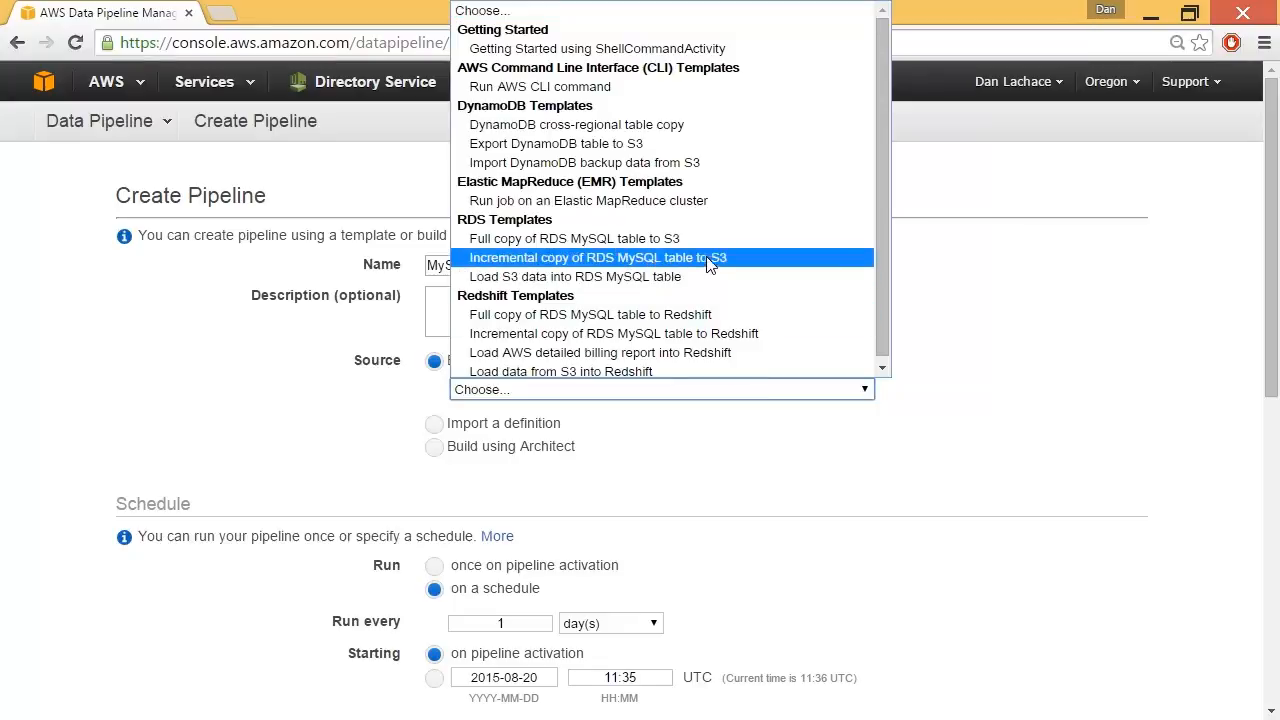
Select the 'Incremental copy of RDS MySQL table to S3' template and view its parameters.
{"action": "left_click", "coordinate": [596, 256]}
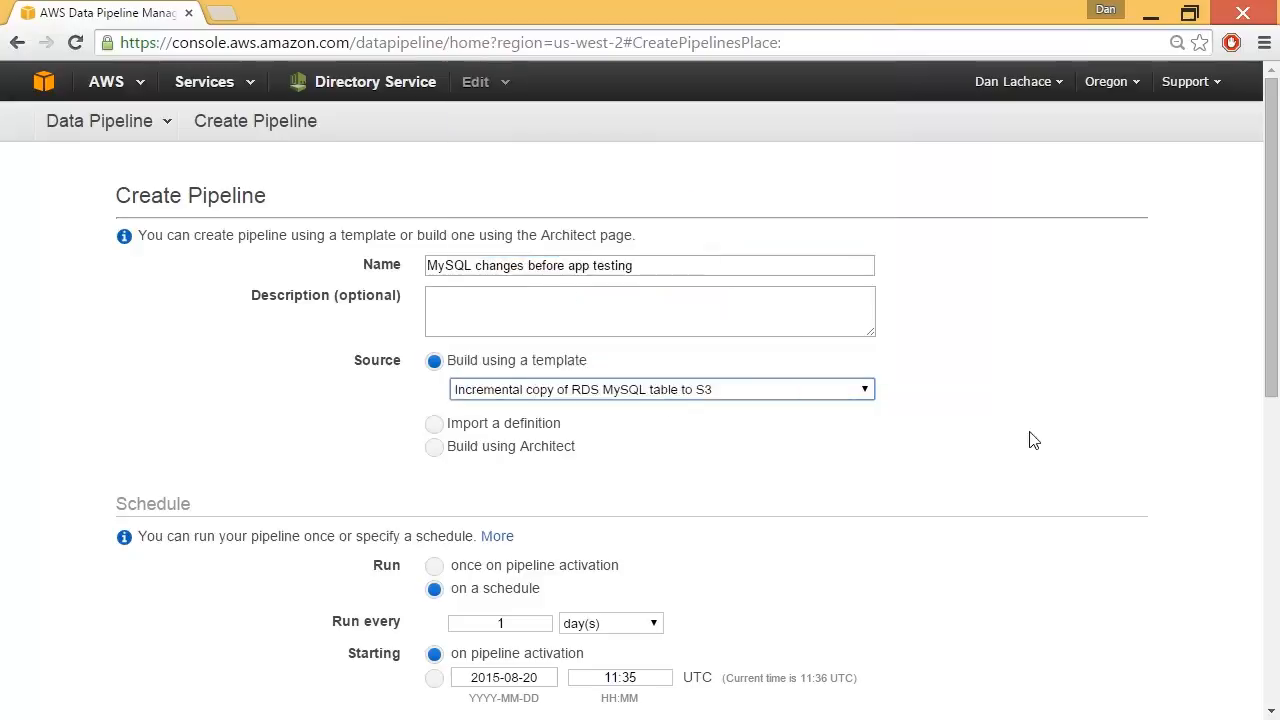
{"action": "scroll", "scroll_direction": "down", "scroll_amount": 3}
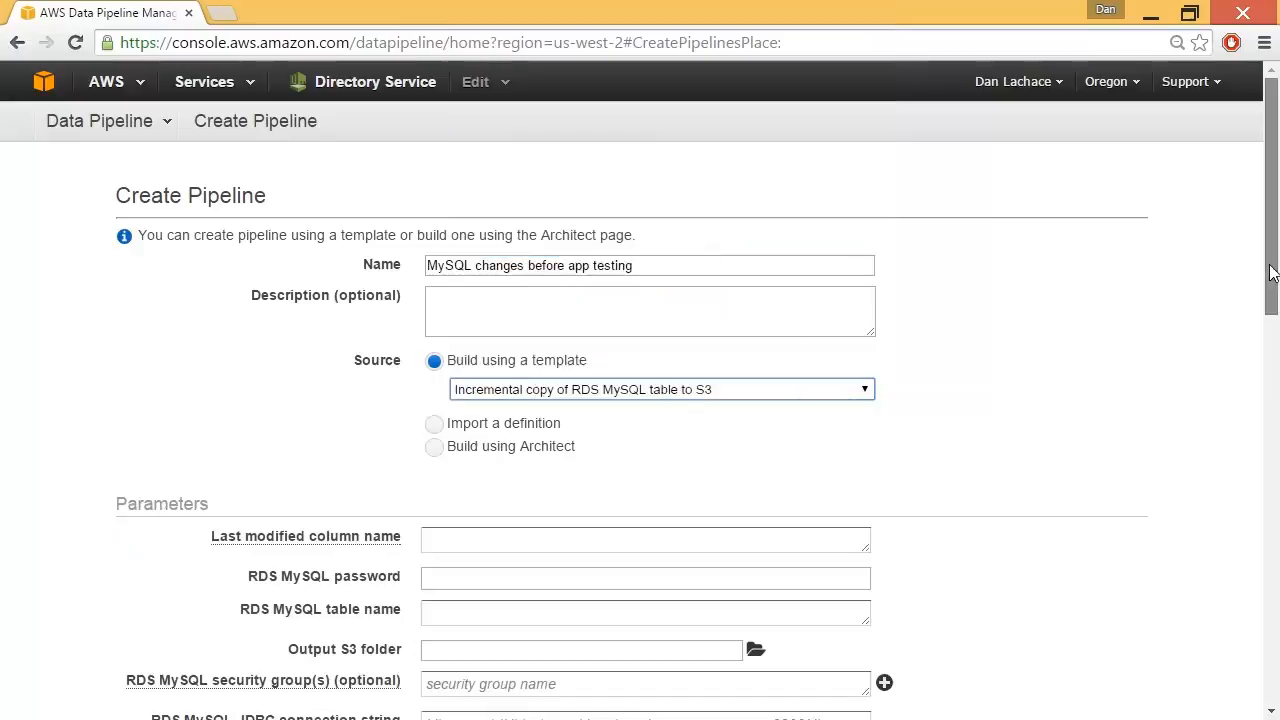
{"action": "scroll", "scroll_direction": "down", "scroll_amount": 3}
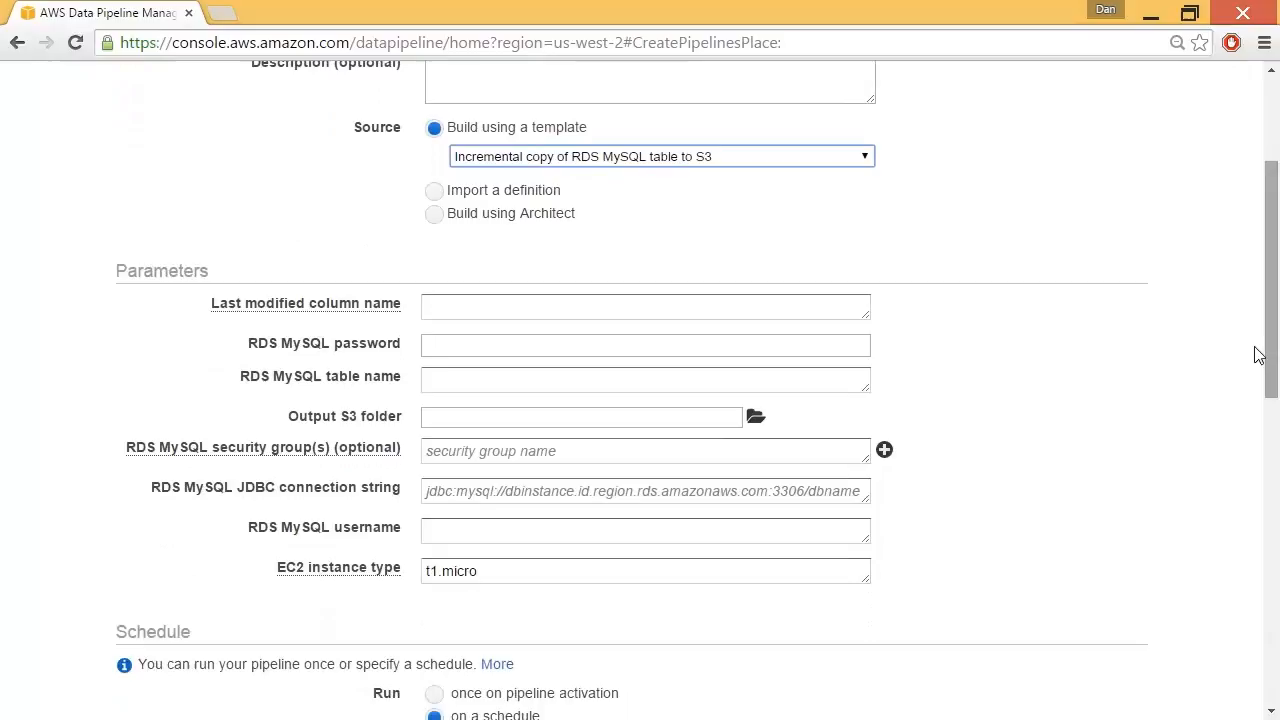
{"action": "left_click", "coordinate": [644, 344]}
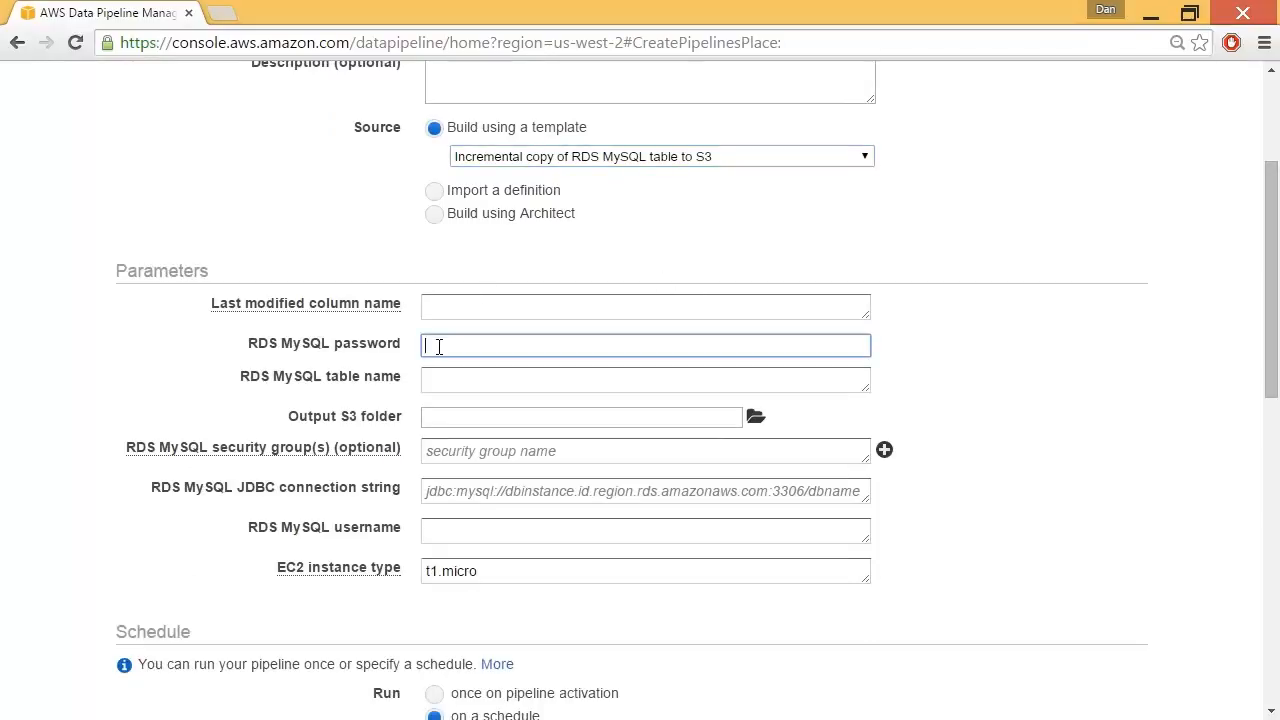
{"action": "left_click", "coordinate": [644, 380]}
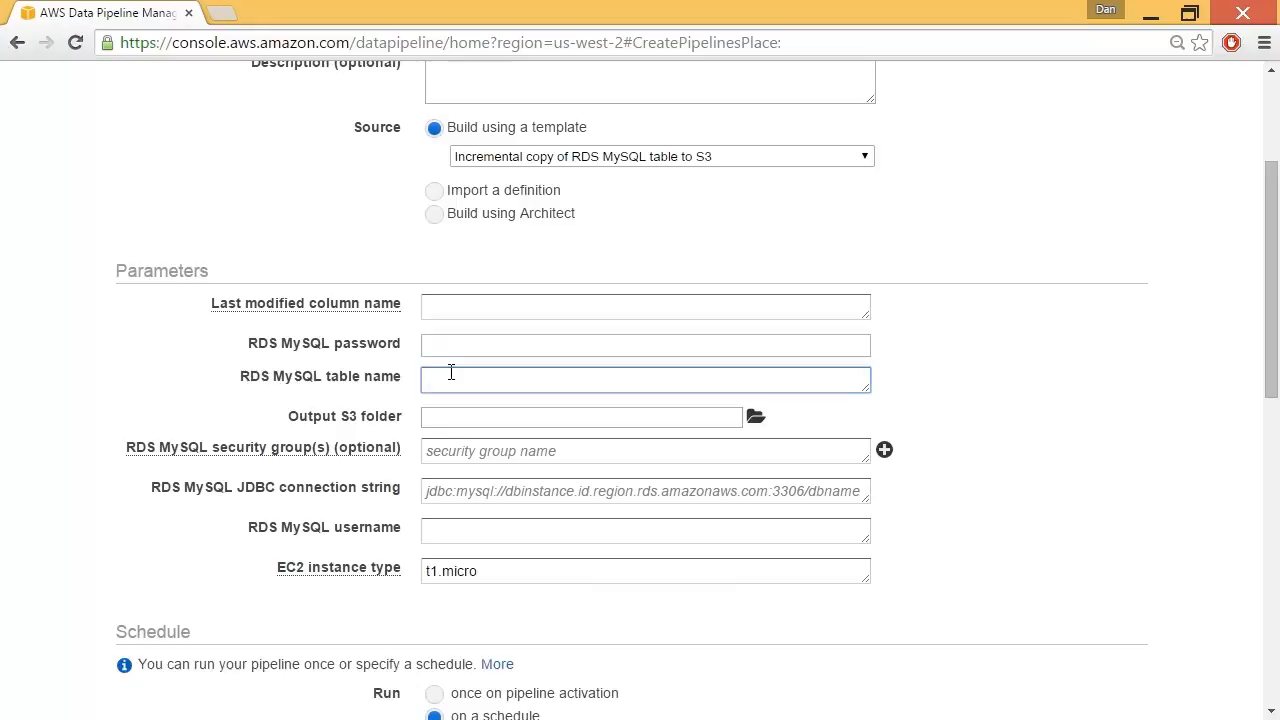
{"action": "left_click", "coordinate": [644, 380]}
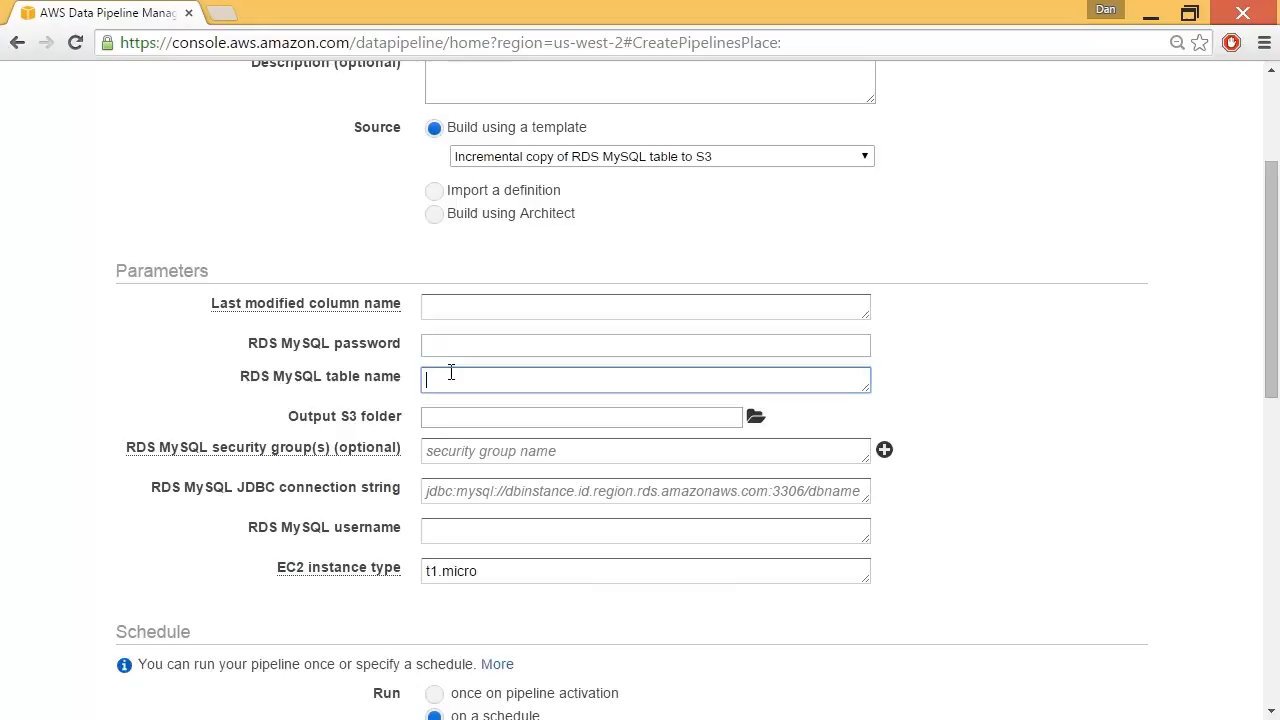
{"action": "left_click", "coordinate": [580, 418]}
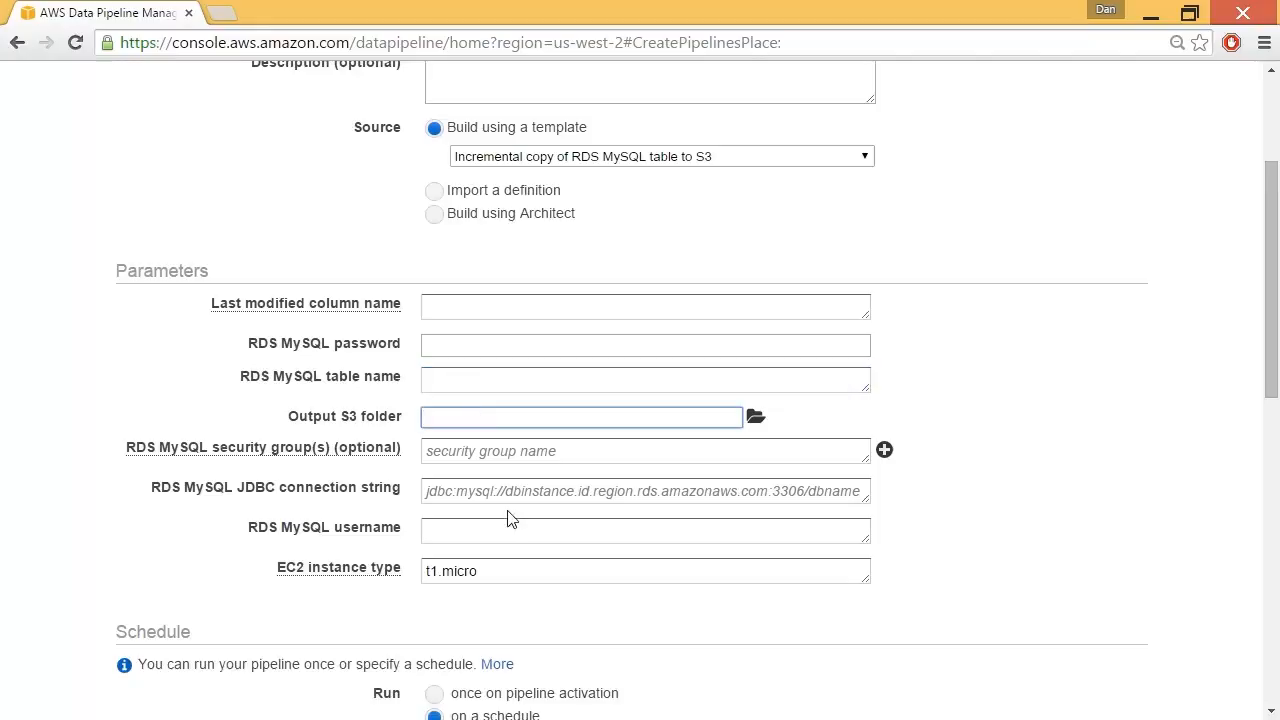
{"action": "mouse_move", "coordinate": [1000, 436]}
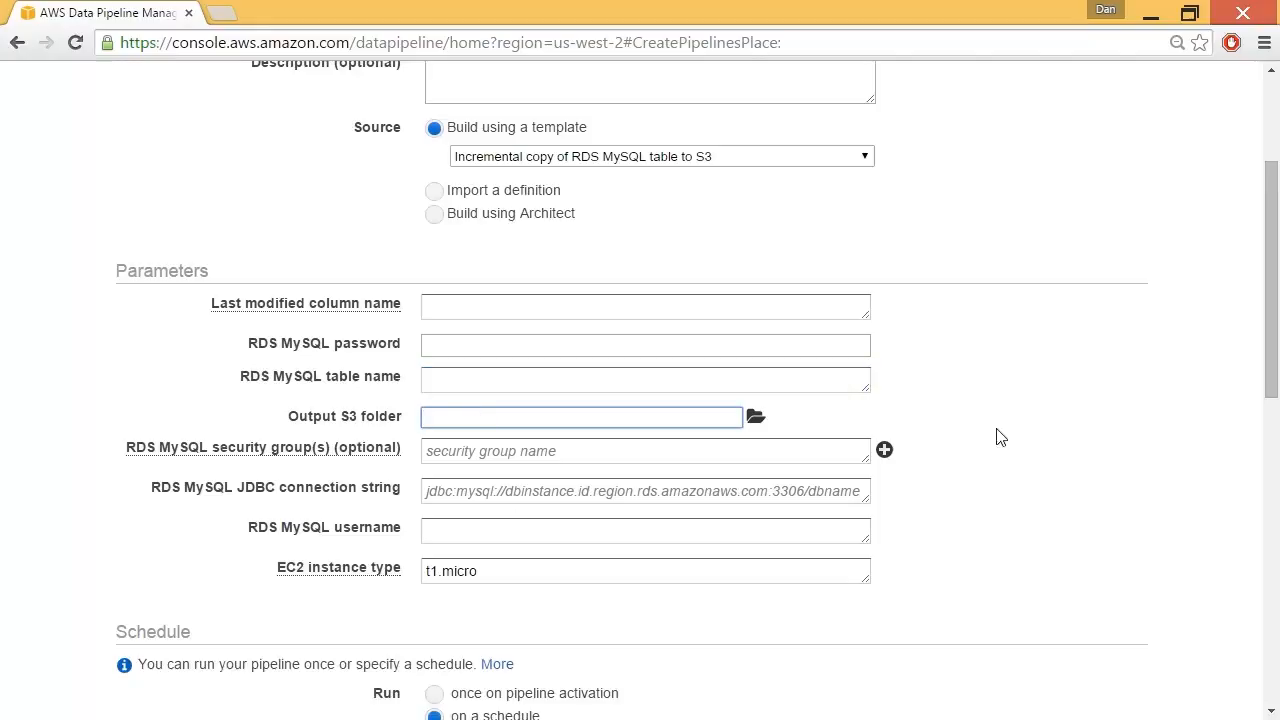
{"action": "scroll", "scroll_direction": "down", "scroll_amount": 3}
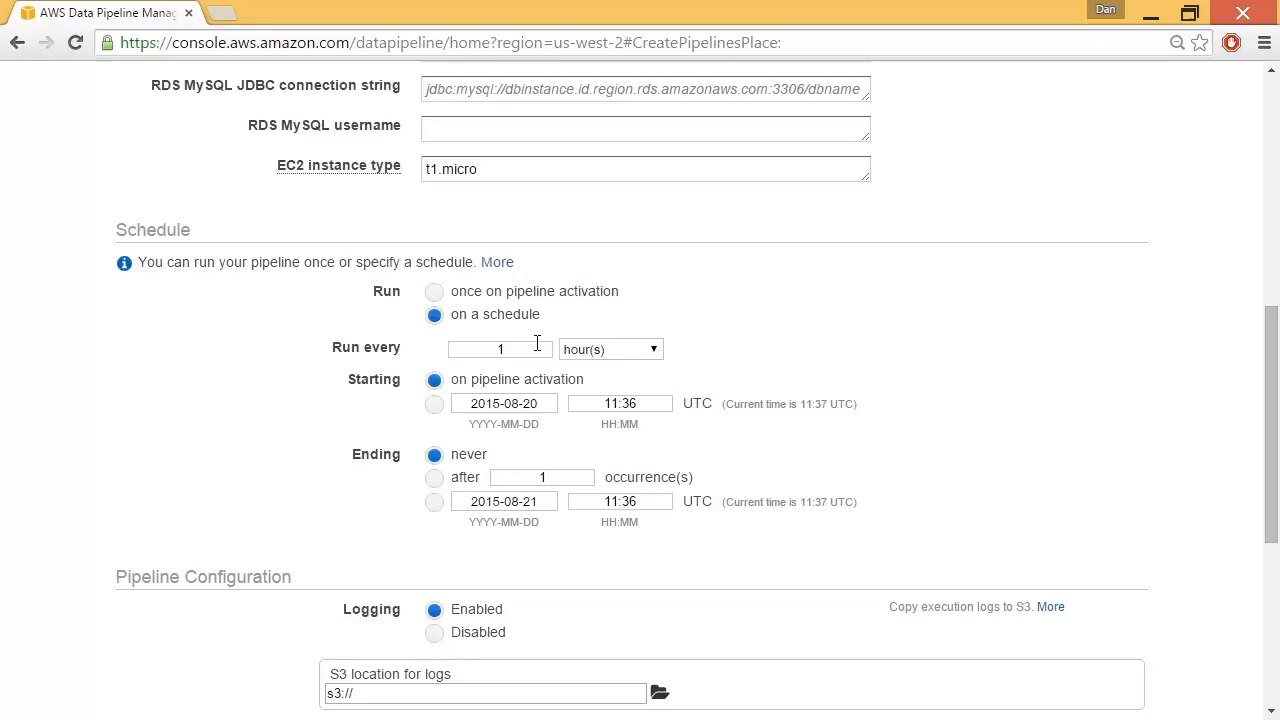
{"action": "mouse_move", "coordinate": [712, 384]}
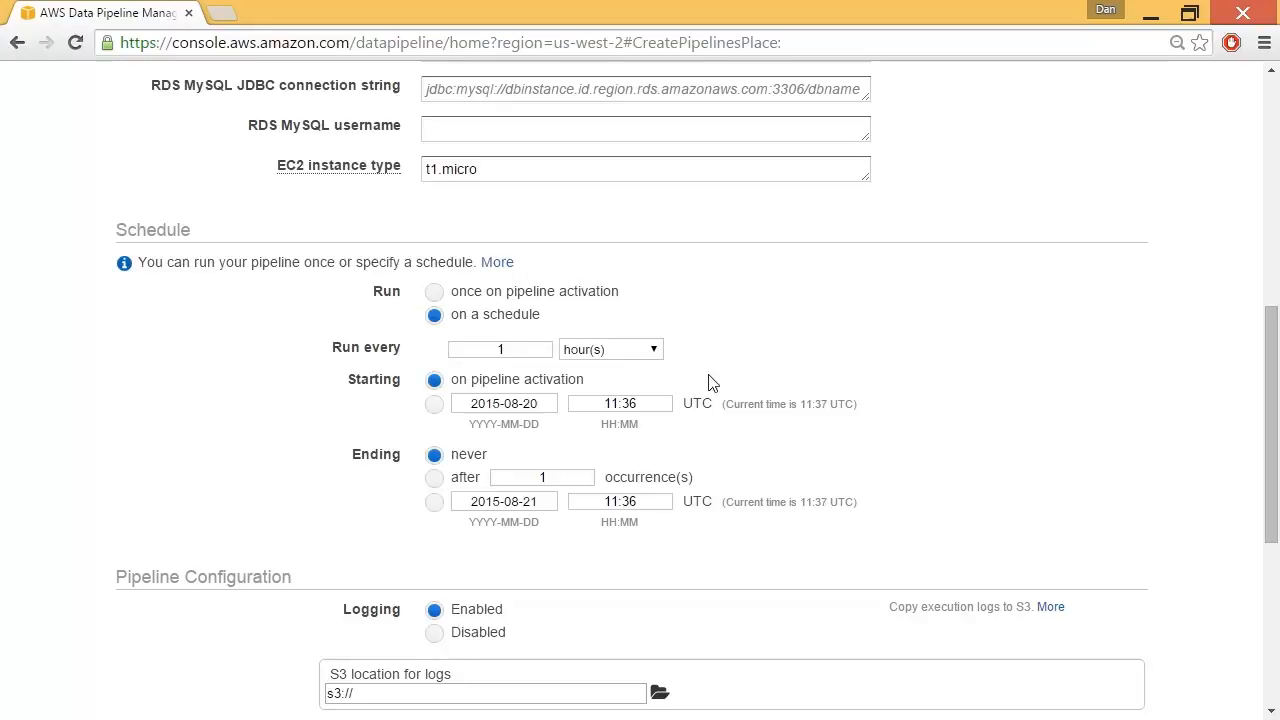